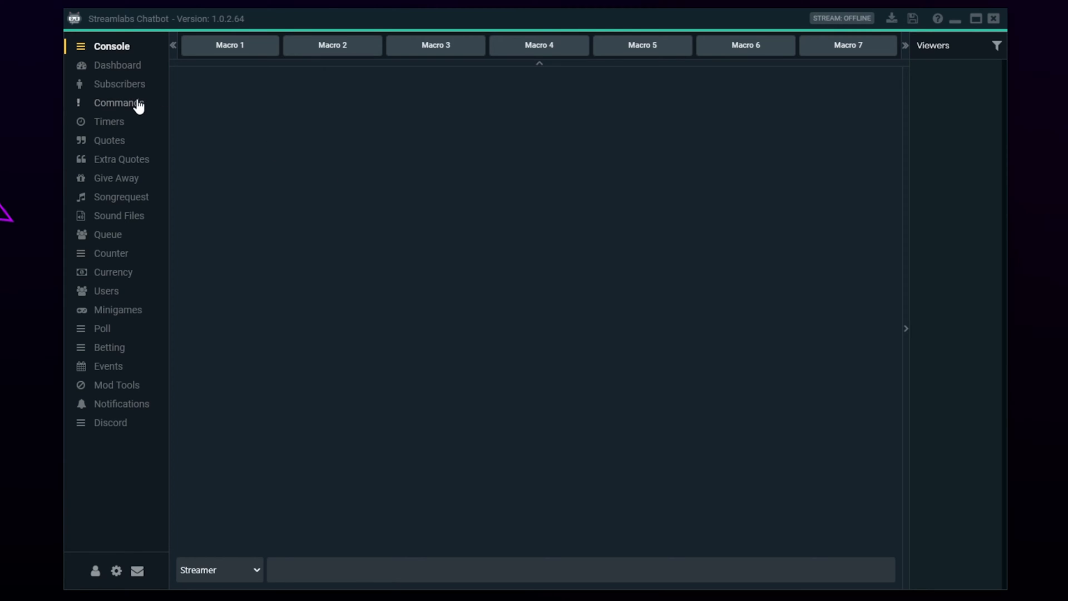
Go to the Commands list and start a blank Add Command form
left_click(118, 103)
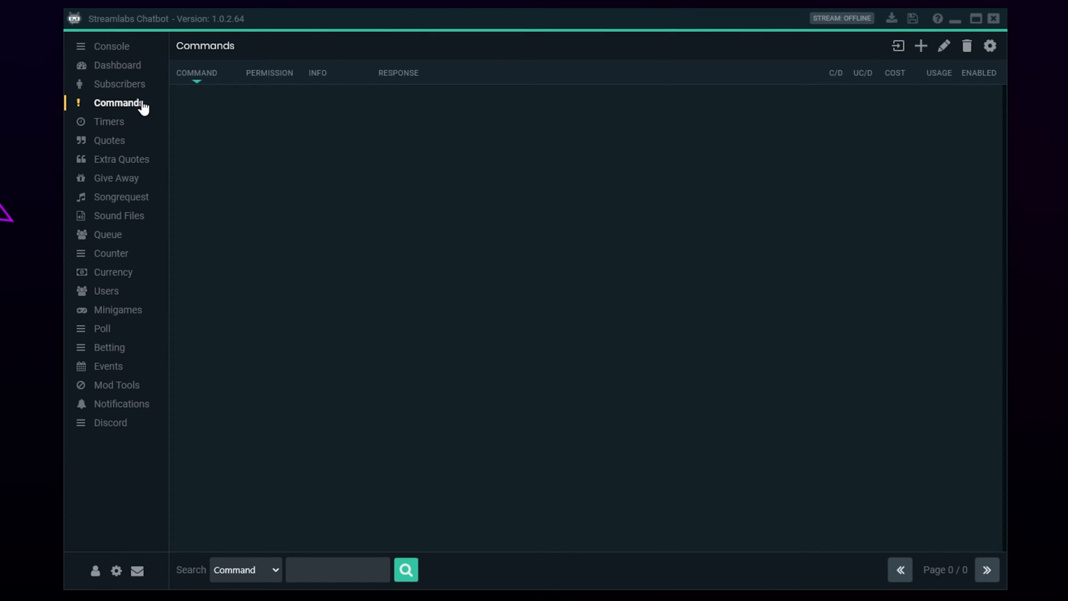
left_click(920, 46)
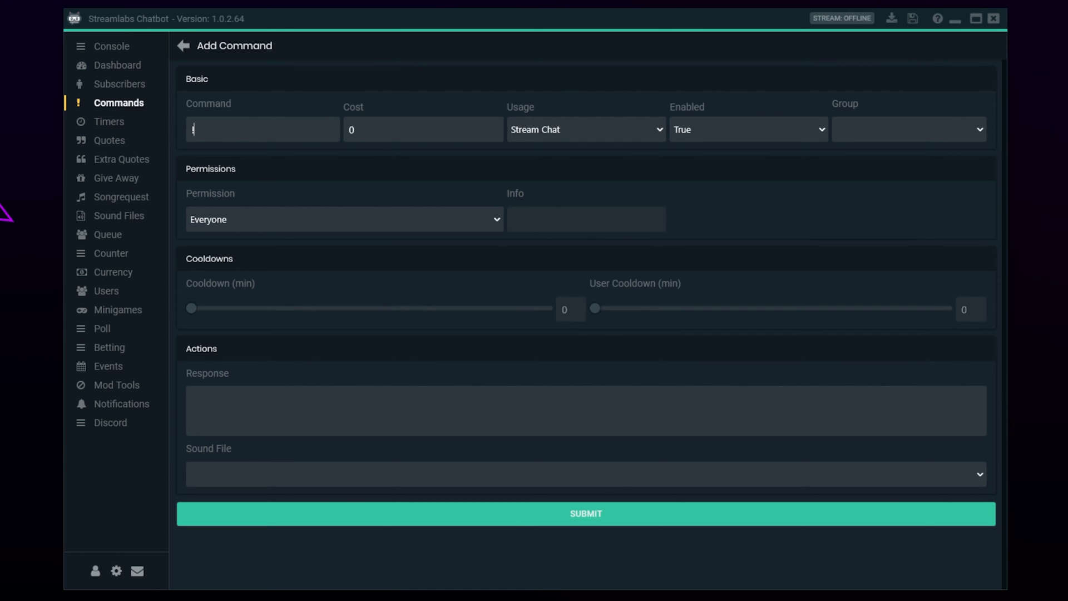
Name the command !8ball and set the Cooldown slider to 12 minutes
type("8ball")
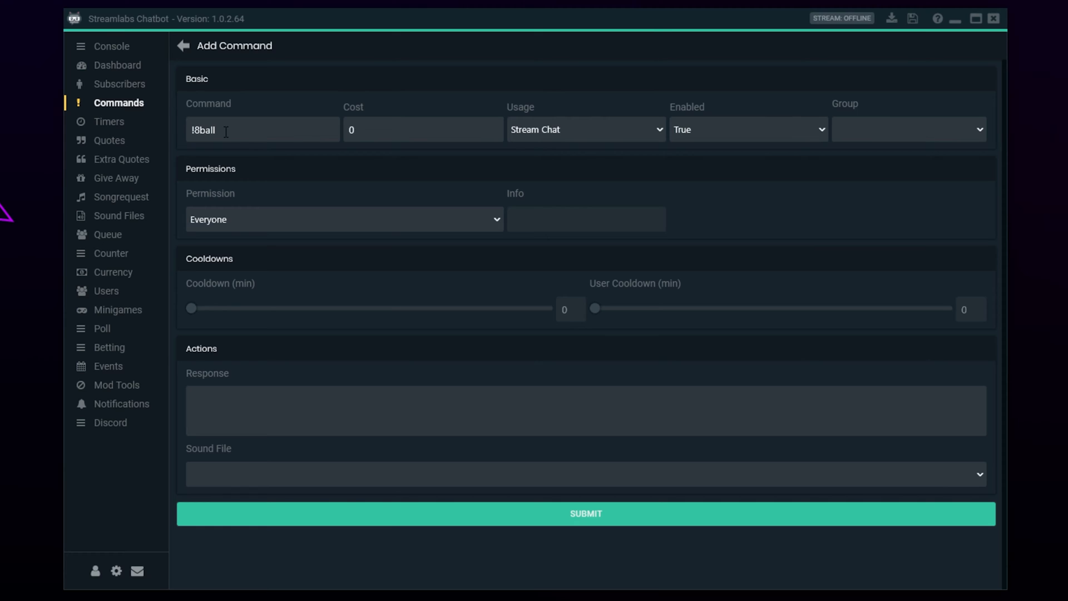
mouse_move(304, 224)
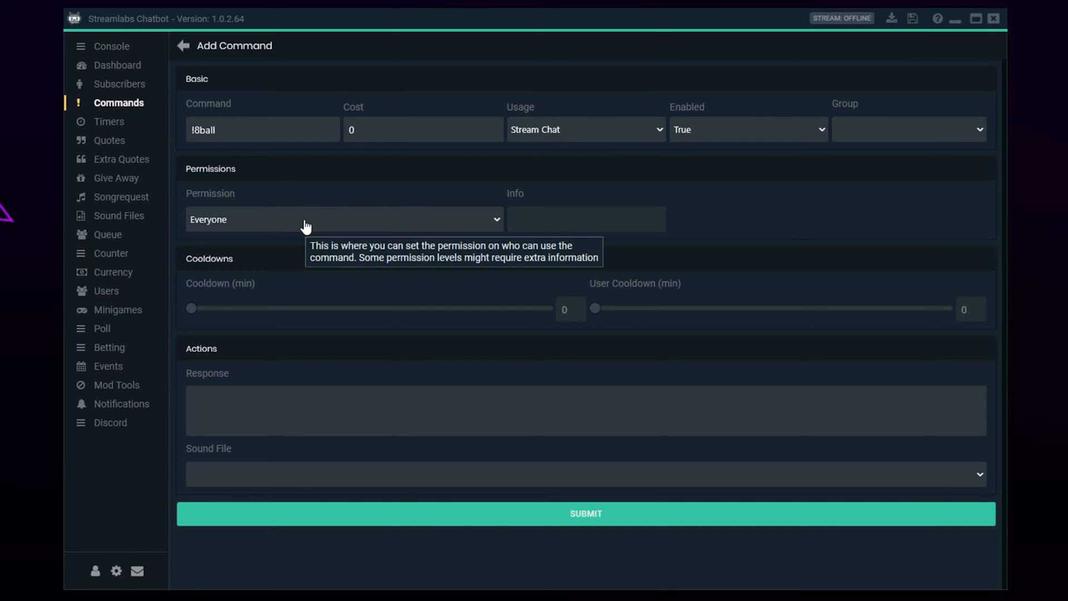
mouse_move(217, 254)
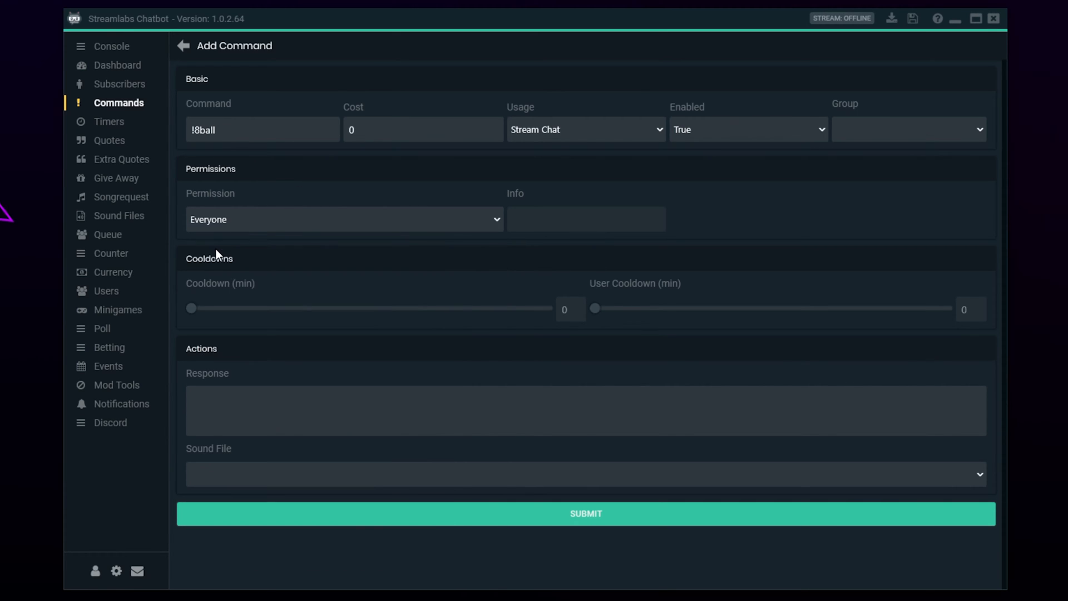
left_click_drag(193, 309, 268, 309)
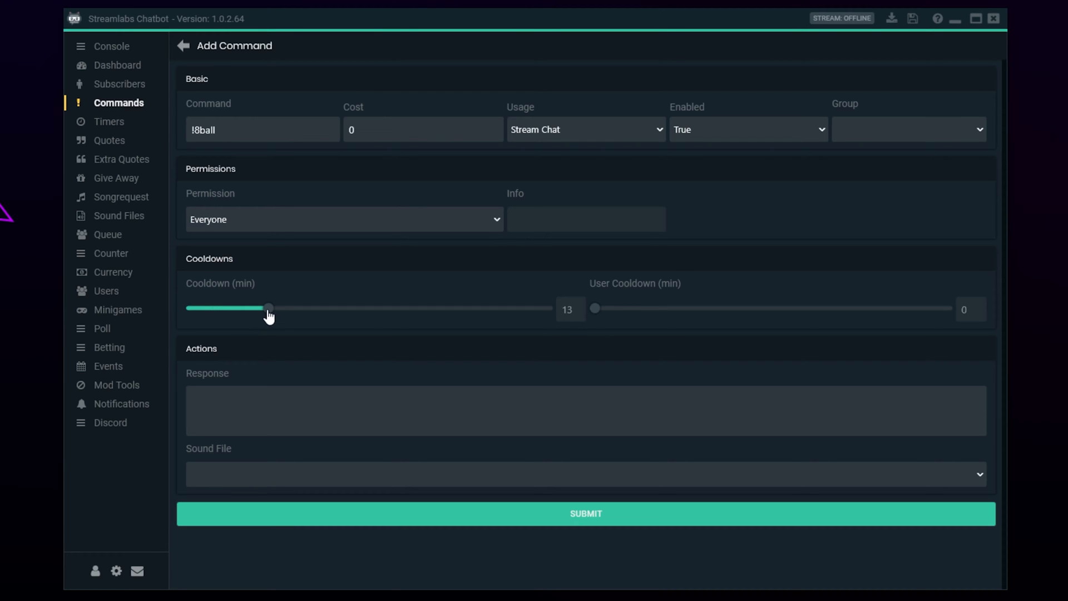
left_click_drag(268, 308, 262, 307)
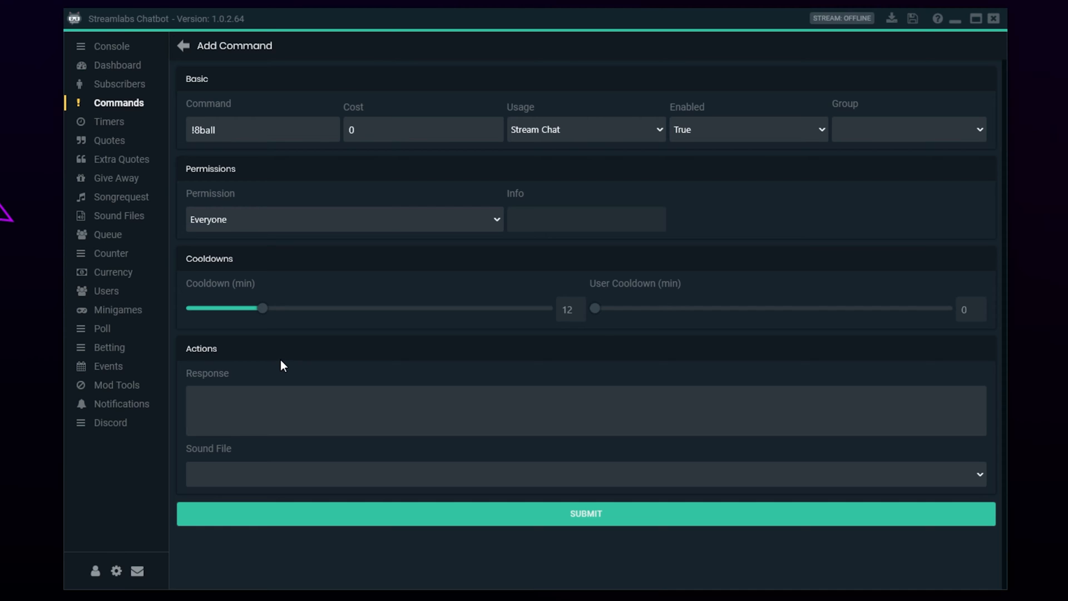
left_click(318, 411)
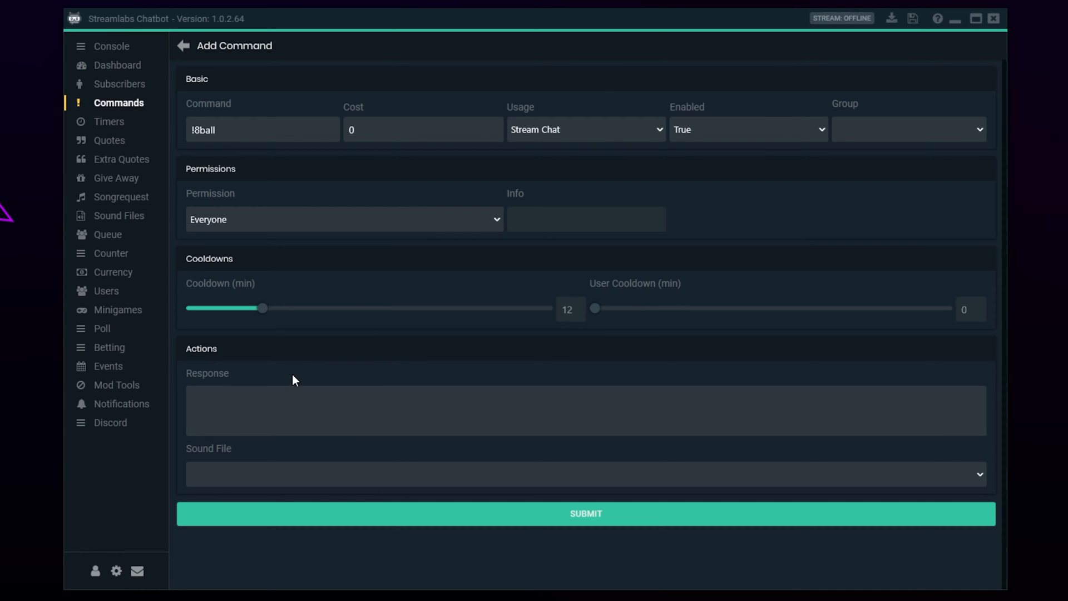
mouse_move(304, 337)
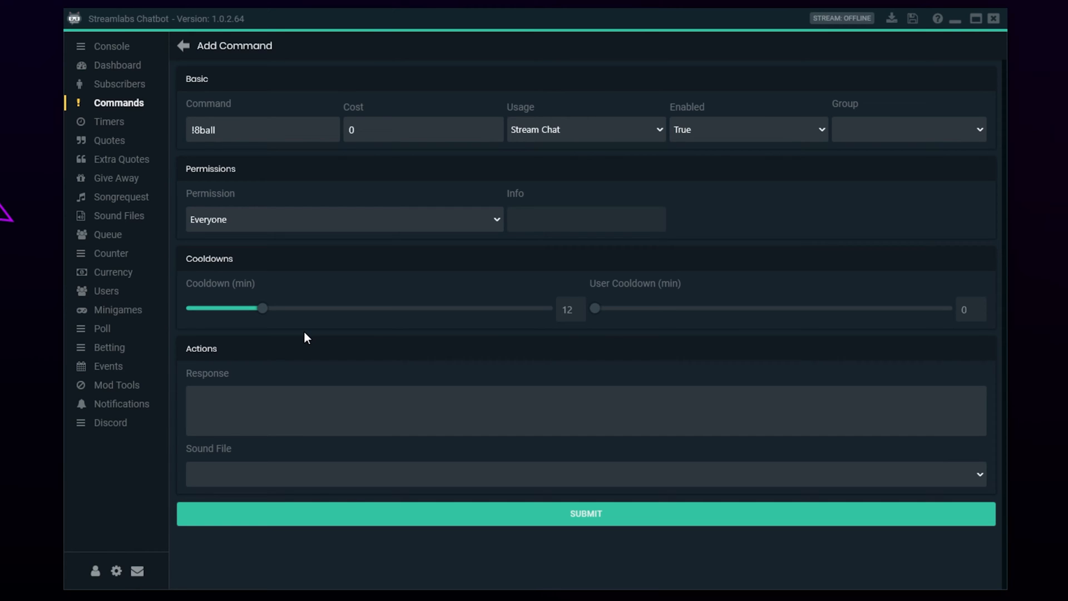
Enter $readrandline() as the !8ball command's response
type("$readrandline()")
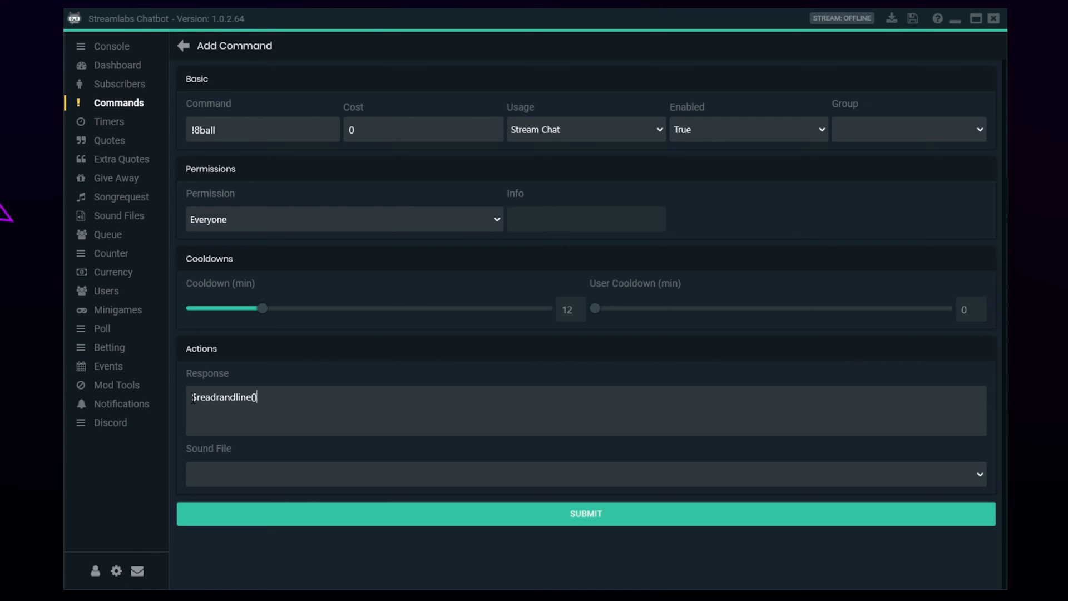
double_click(220, 397)
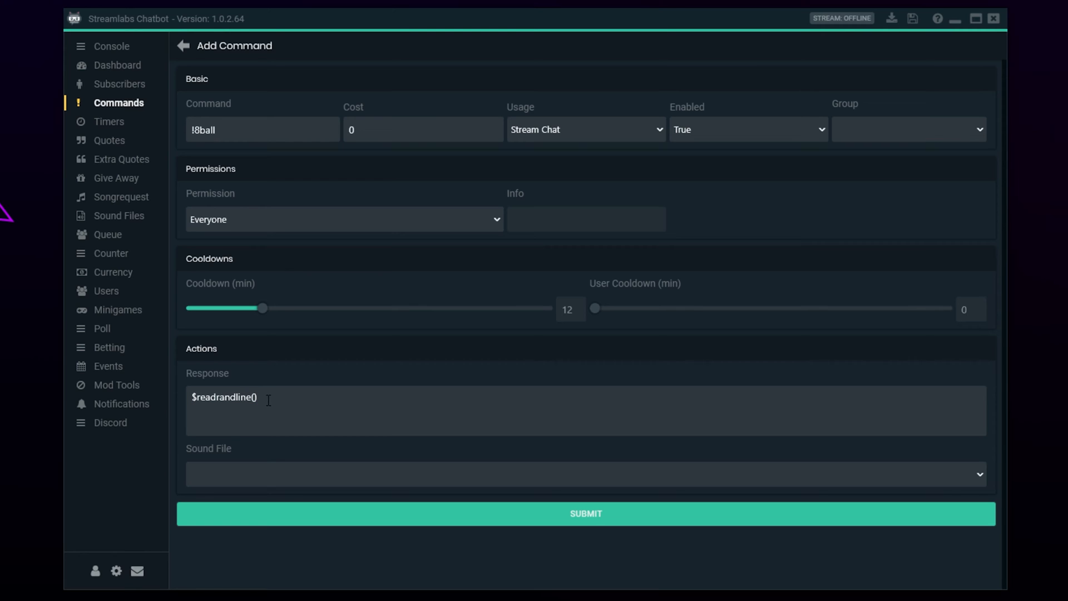
mouse_move(278, 428)
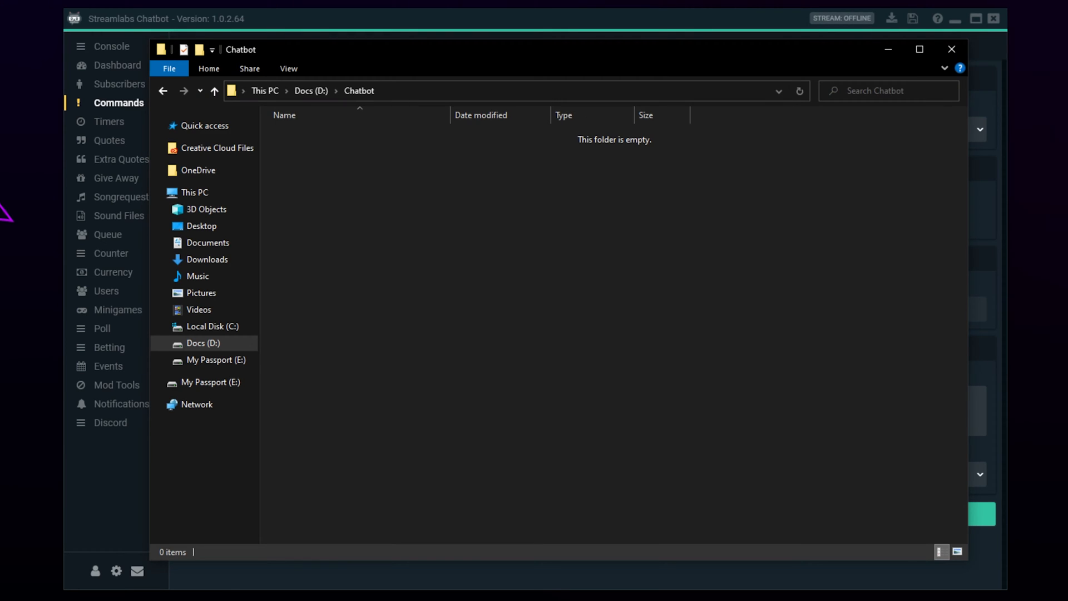
mouse_move(437, 230)
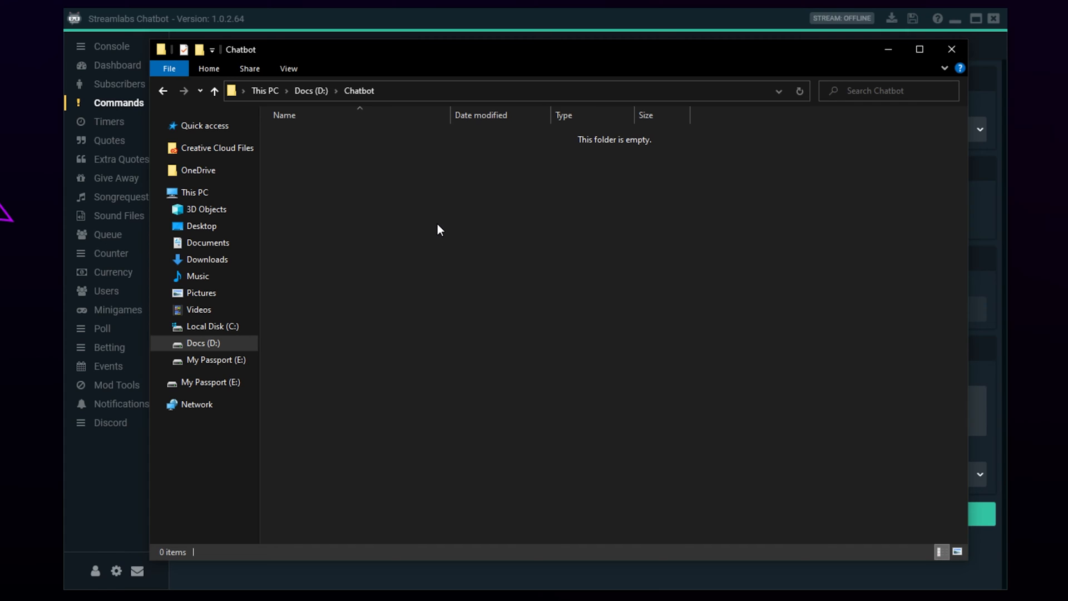
mouse_move(479, 221)
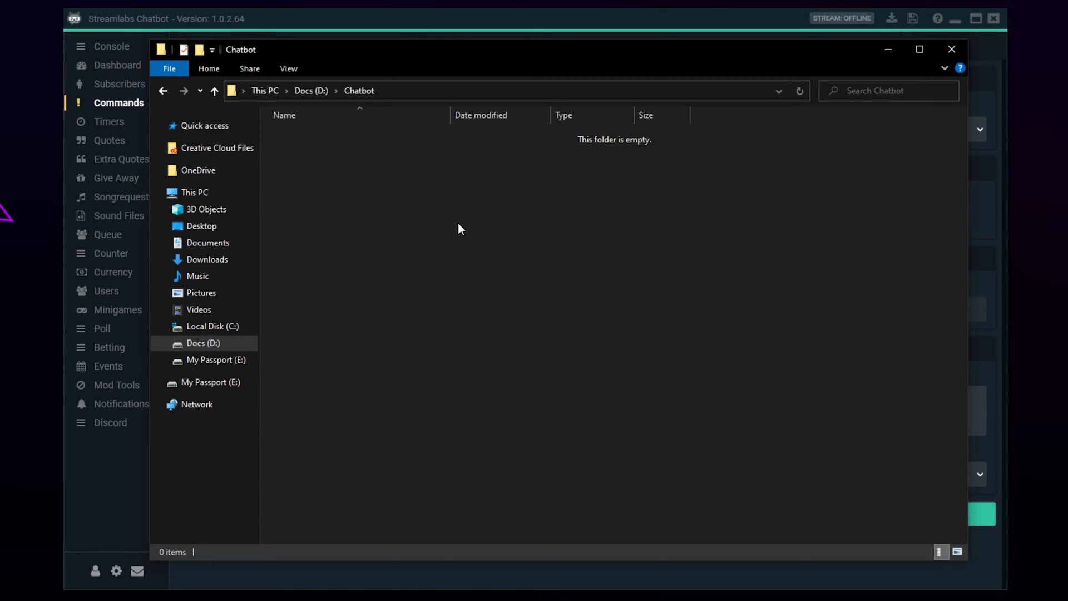
mouse_move(463, 207)
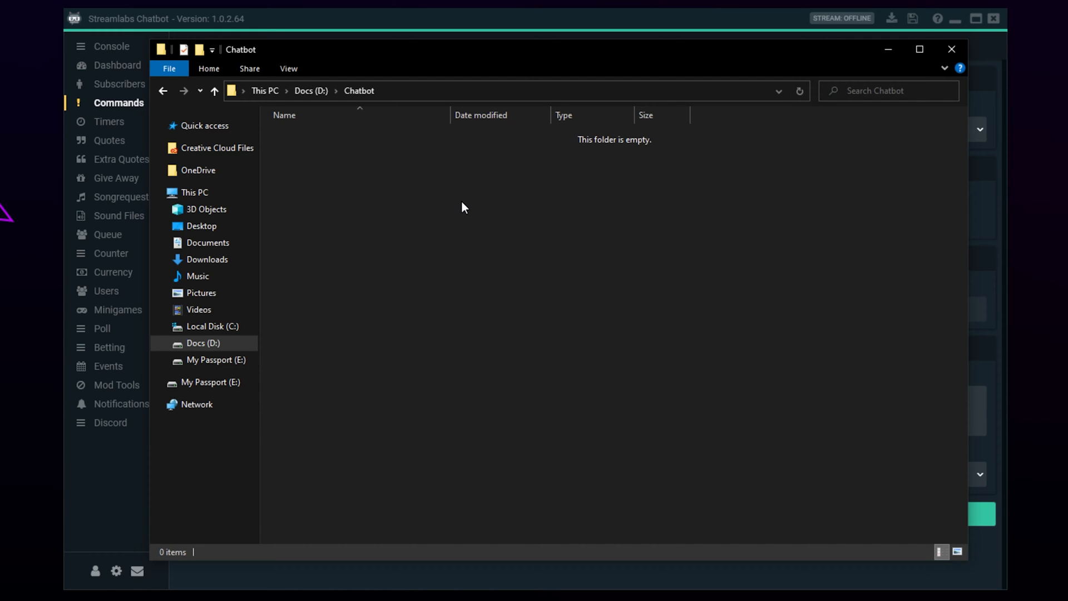
Create an 8ball text file in D:\Chatbot and open it in Notepad
right_click(462, 207)
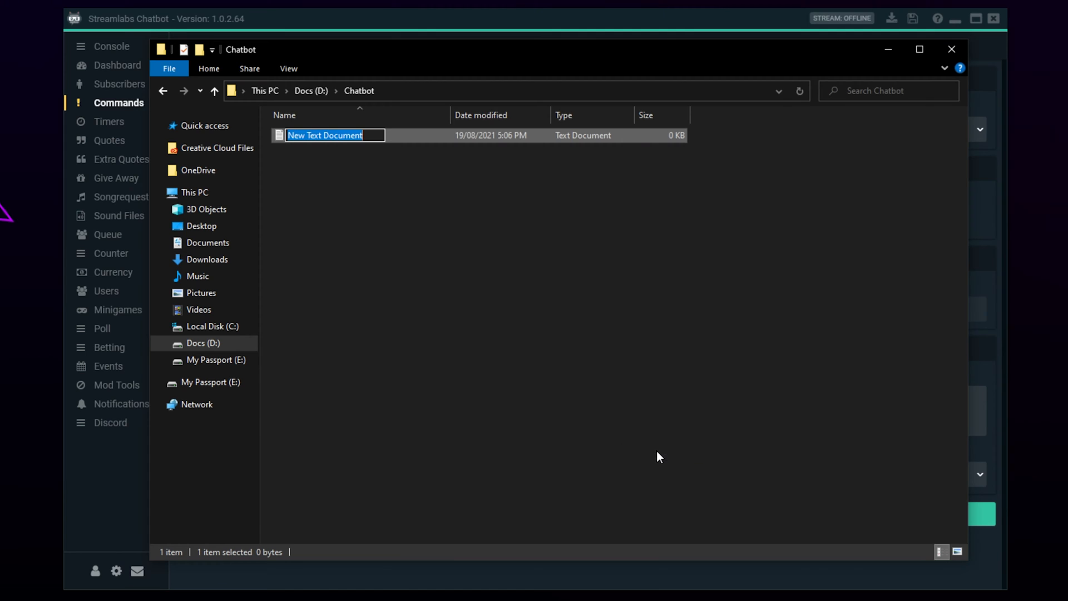
type("8ball")
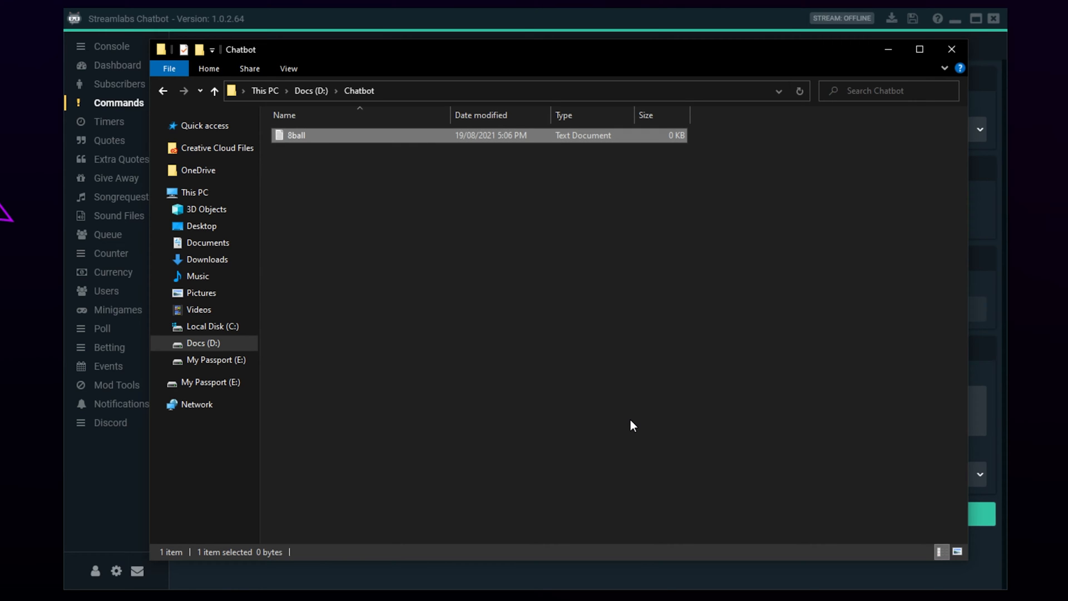
mouse_move(359, 143)
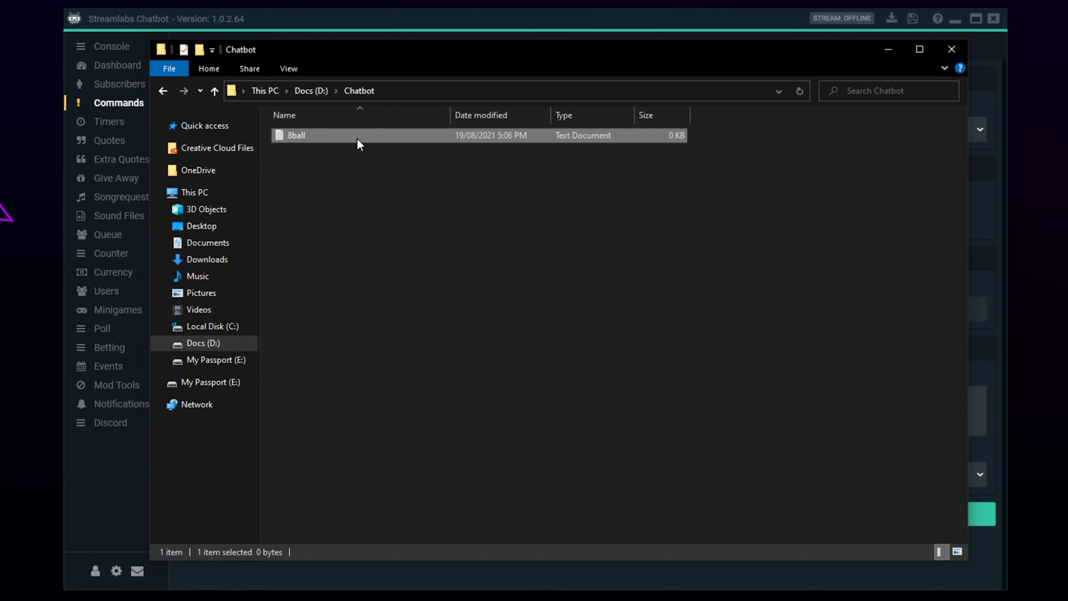
double_click(294, 134)
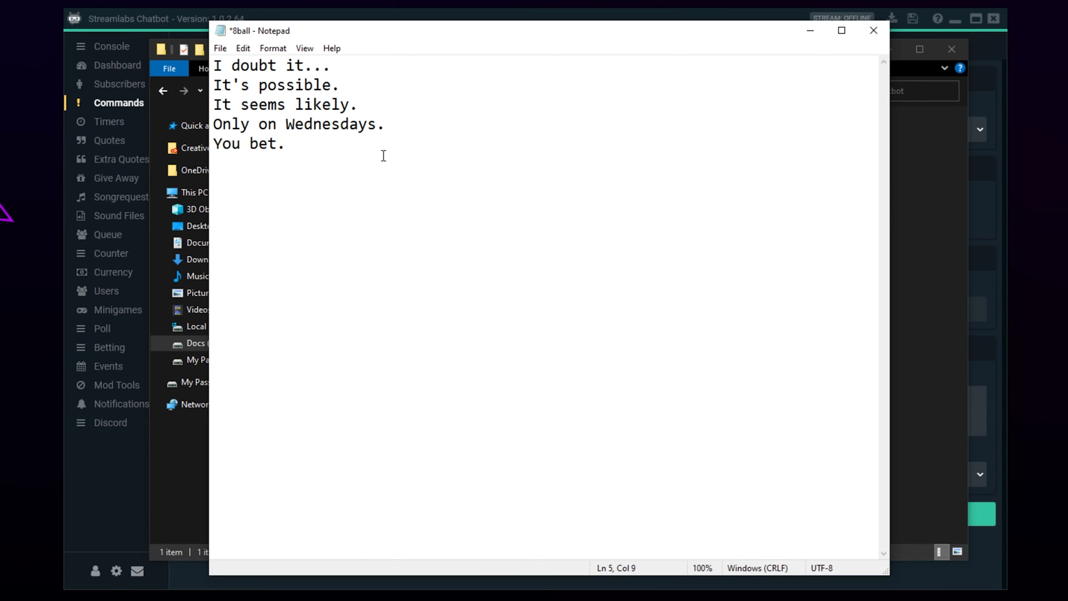
mouse_move(377, 175)
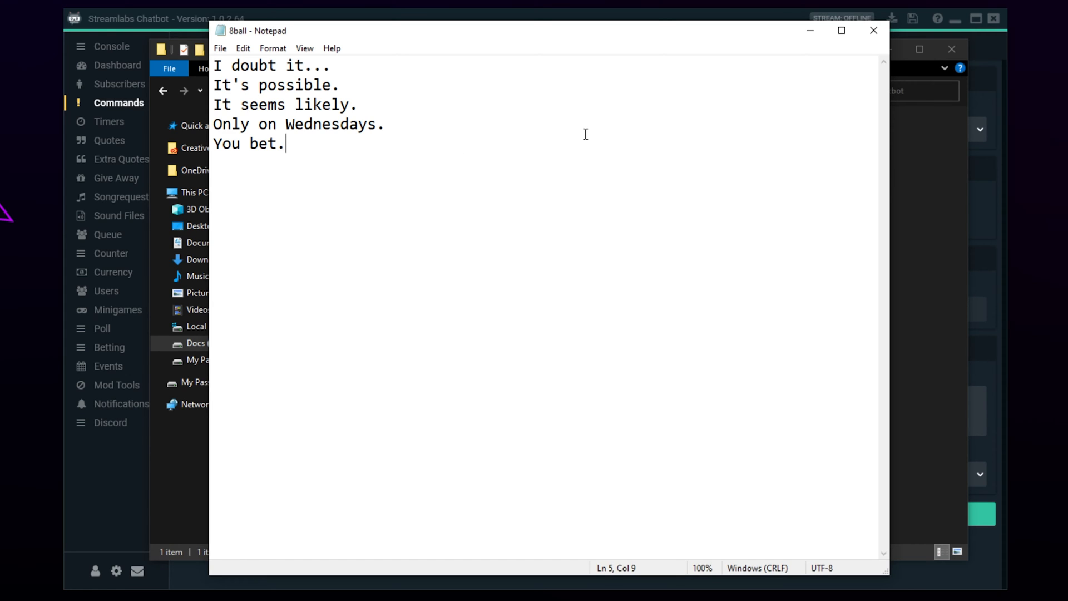
mouse_move(611, 127)
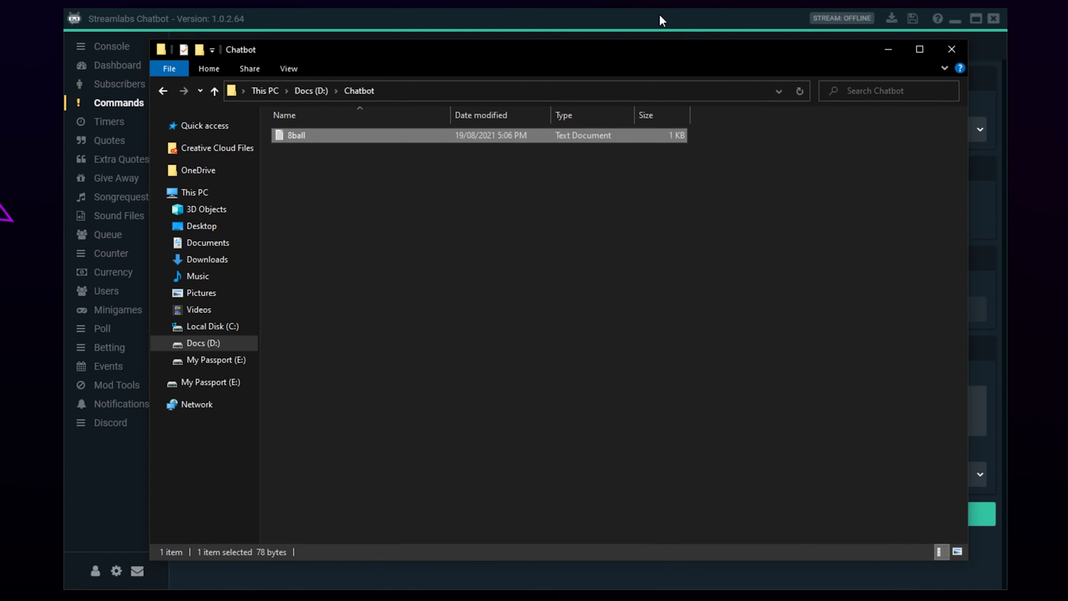
Reveal the D:\Chatbot folder path in File Explorer's address bar
left_click(477, 91)
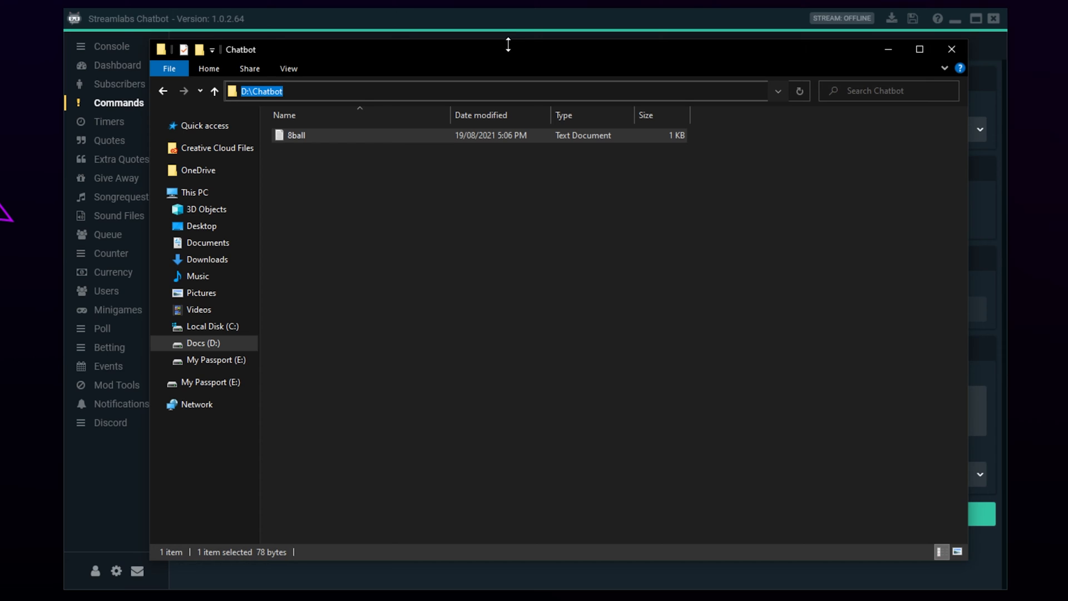
mouse_move(518, 30)
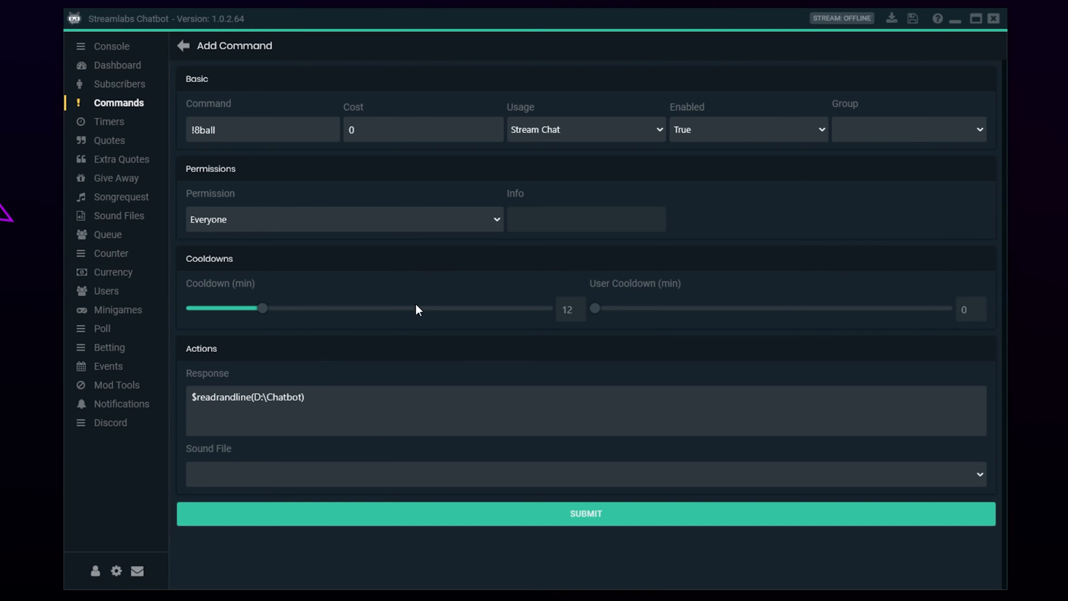
Complete the response as $readrandline(D:\Chatbot\8ball.txt)
type("\\")
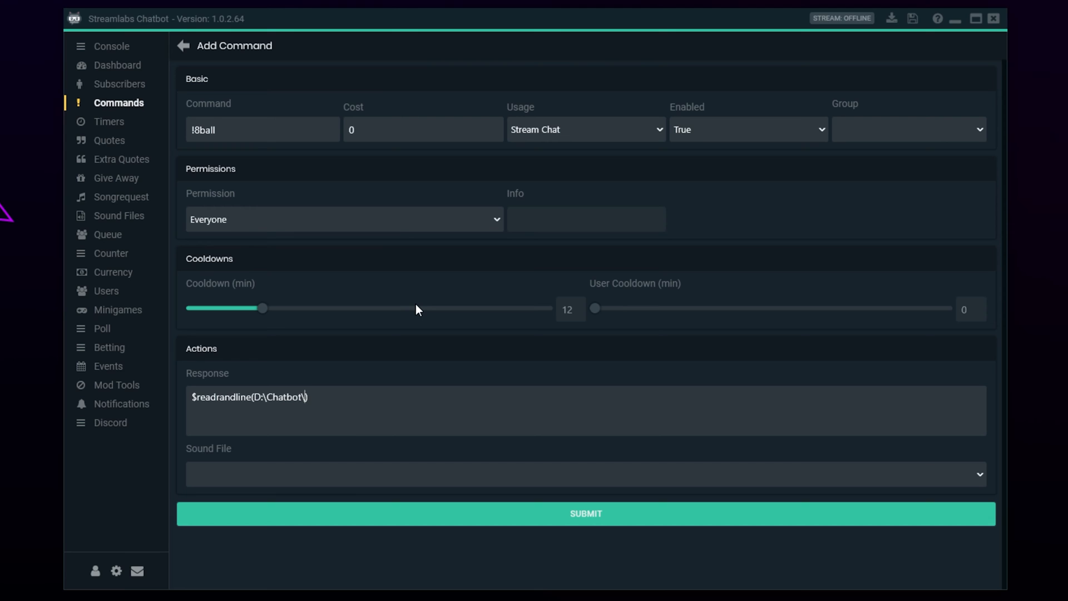
type("8ball)")
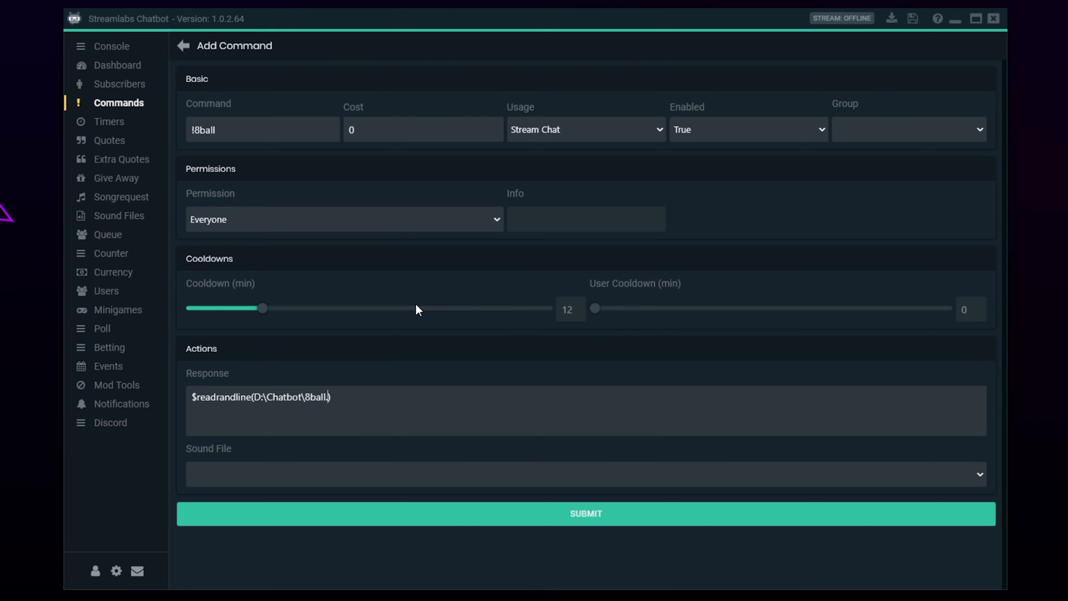
type(".txt")
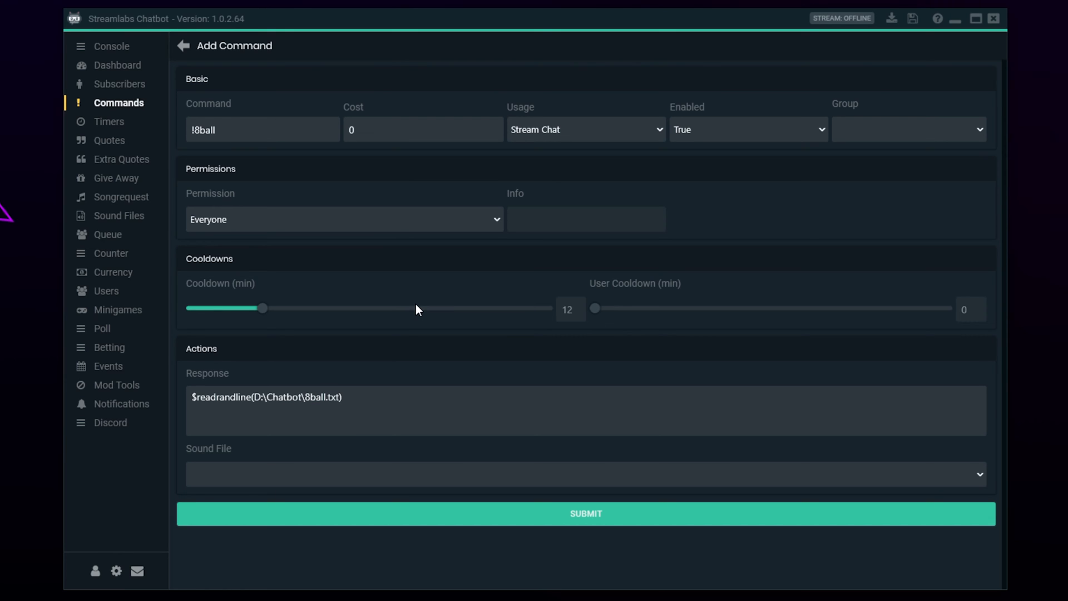
mouse_move(306, 412)
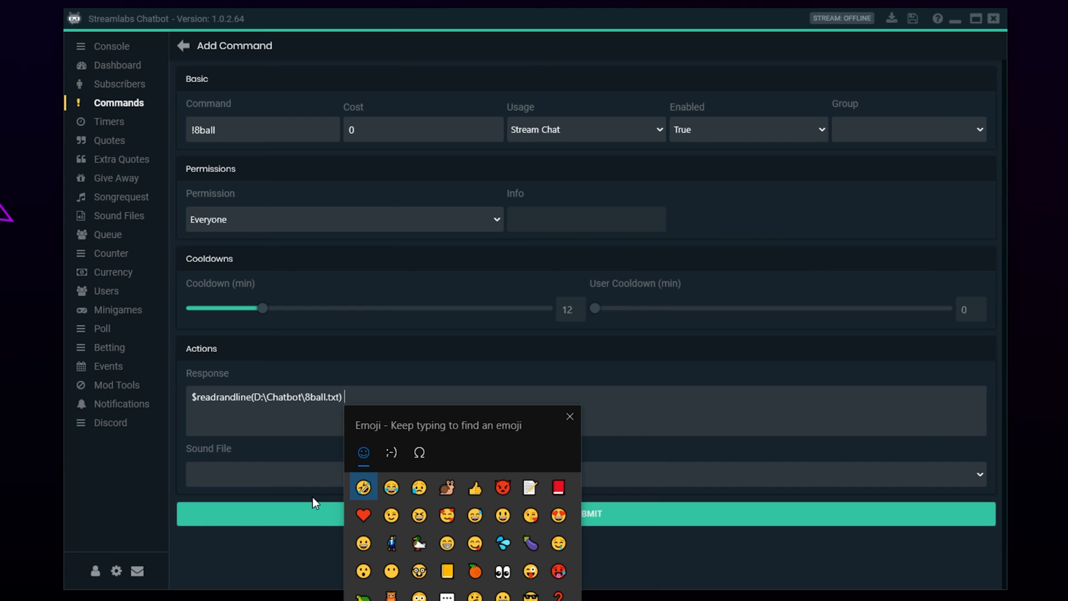
Find the 8-ball emoji in the emoji panel and append it to the response
type("8ball")
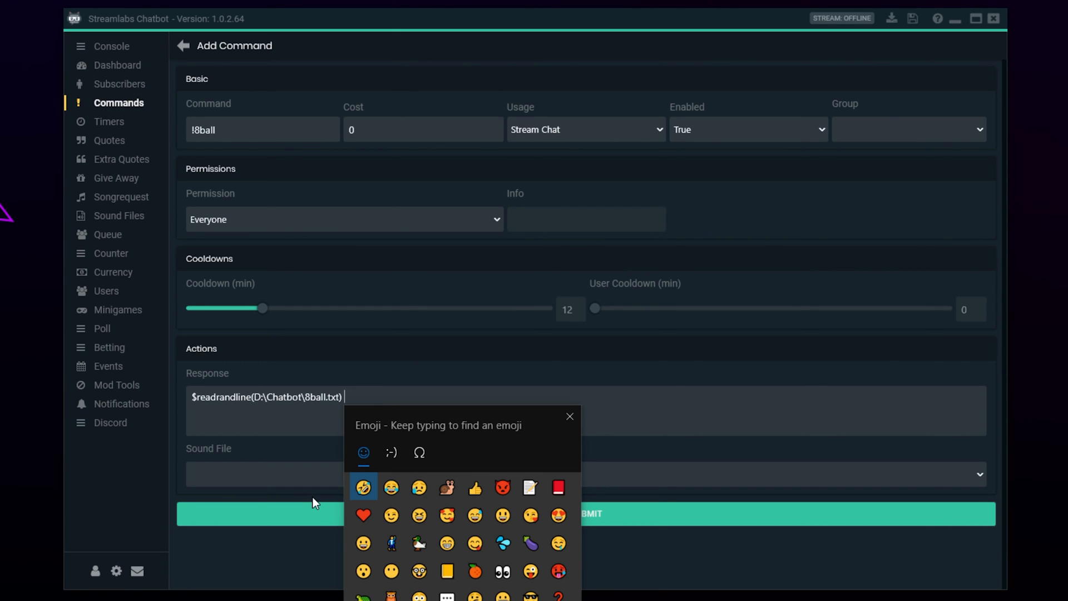
type("8")
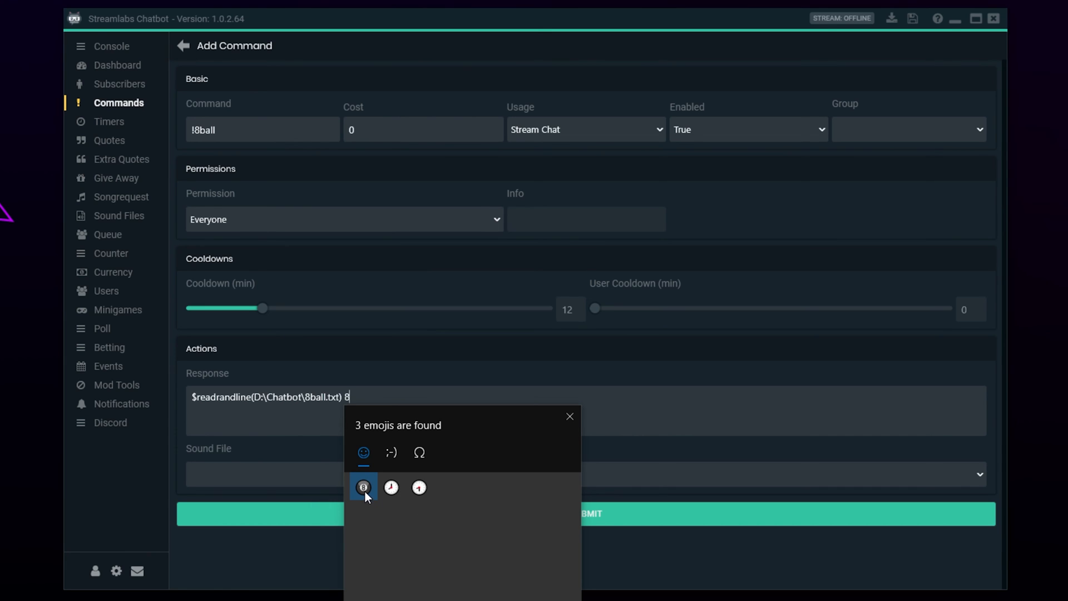
left_click(364, 487)
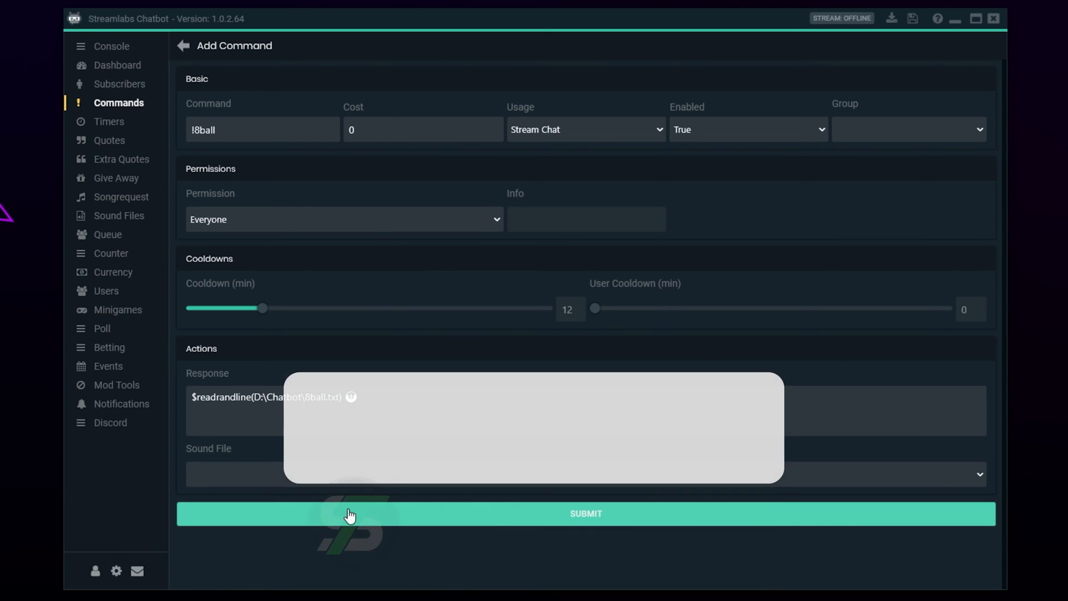
Submit the !8ball command so it appears in the Commands list
left_click(584, 514)
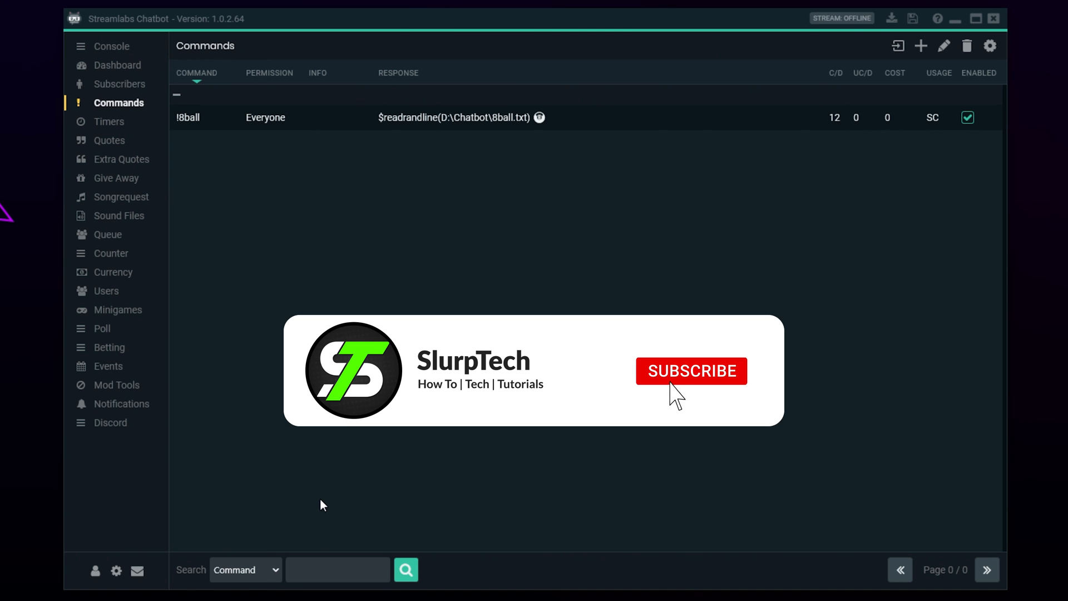
left_click(691, 370)
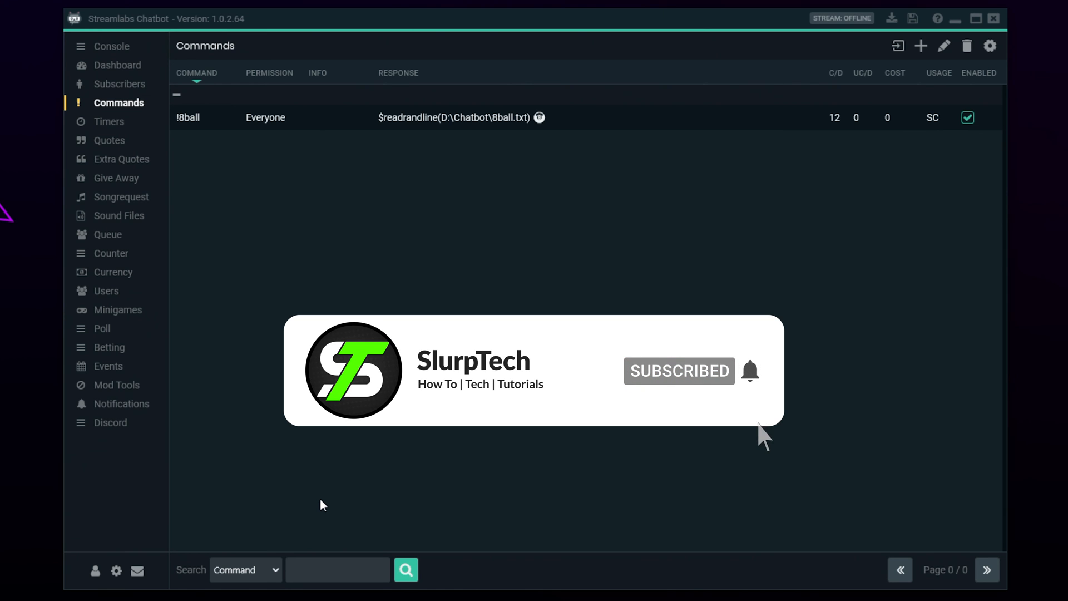